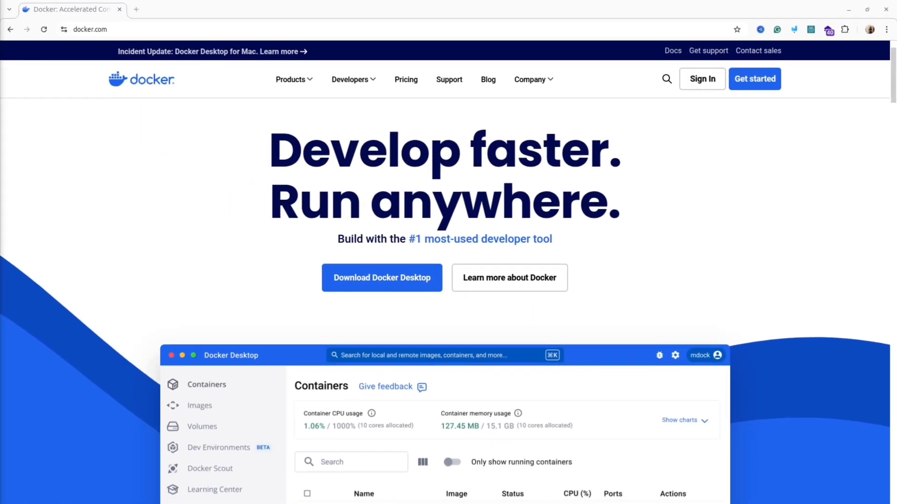
Step: From docker.com reach the Docker Desktop Linux guide and its Ubuntu apt-get install commands
left_click(88, 28)
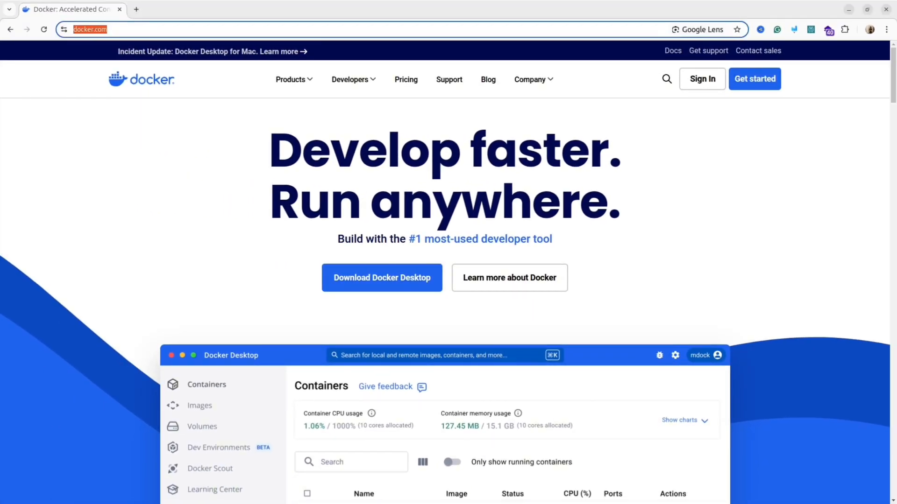
left_click(381, 278)
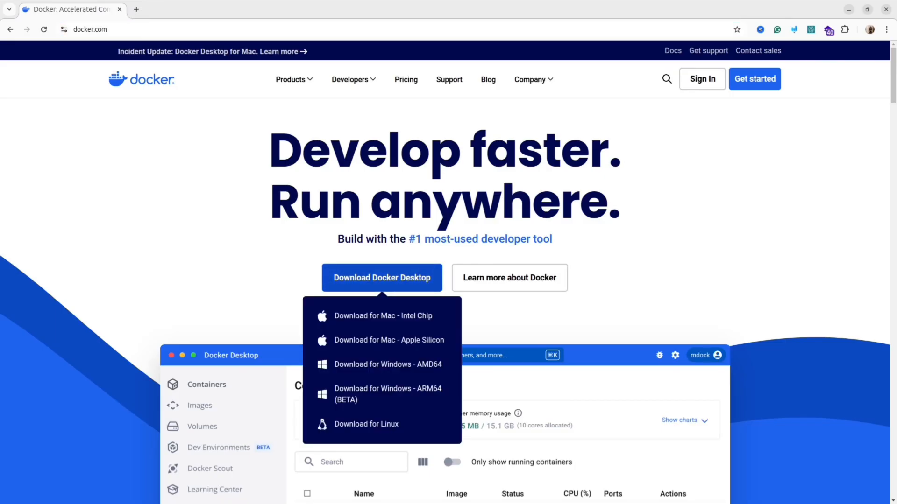
mouse_move(388, 394)
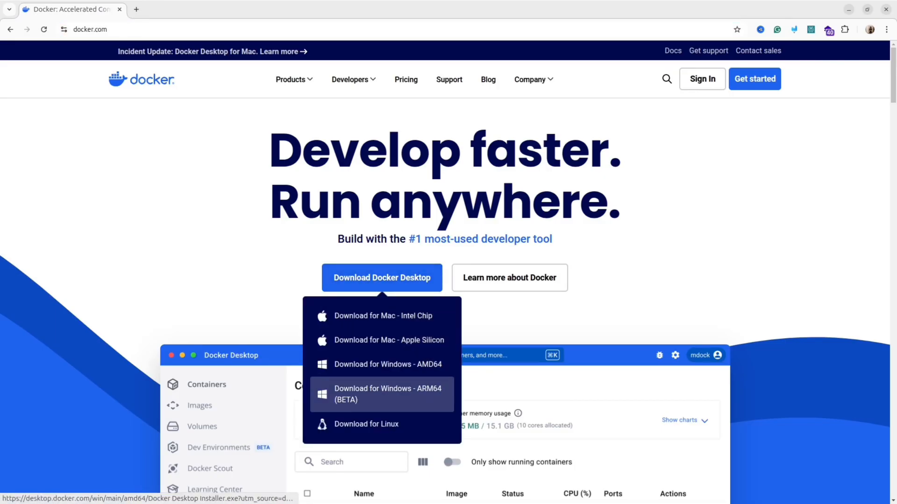
left_click(366, 424)
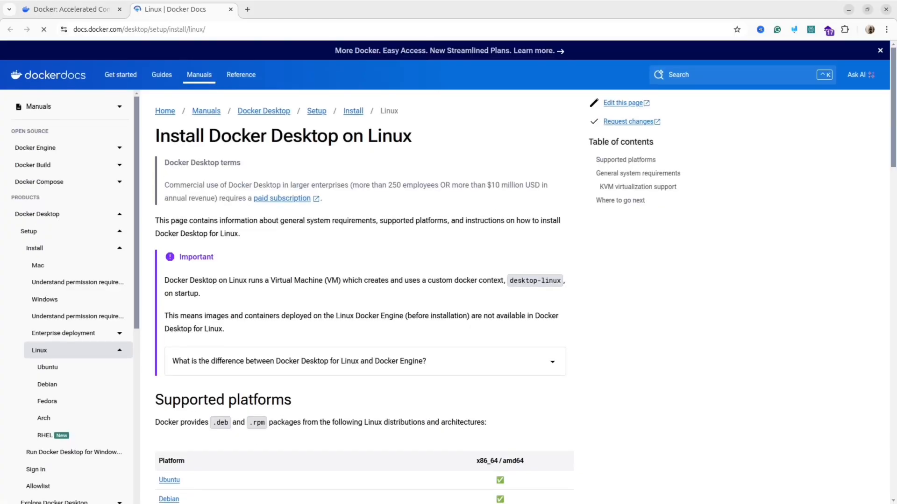
scroll("down", 3)
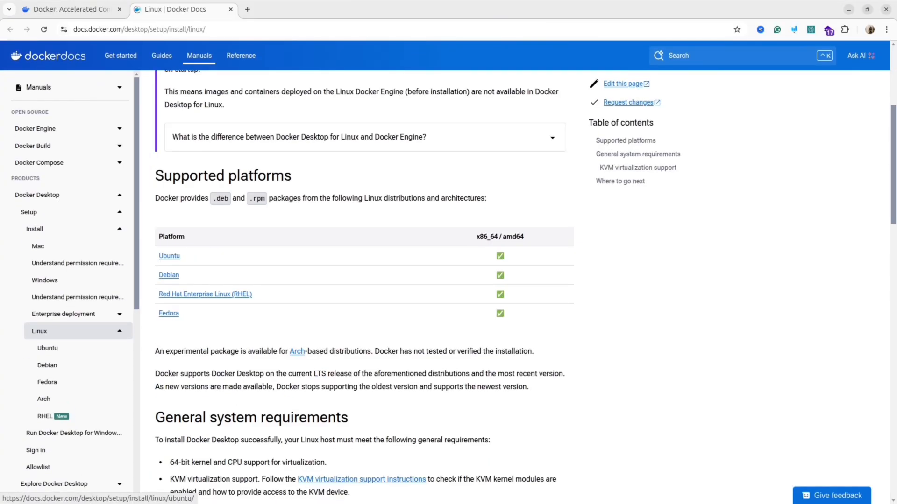
left_click(47, 347)
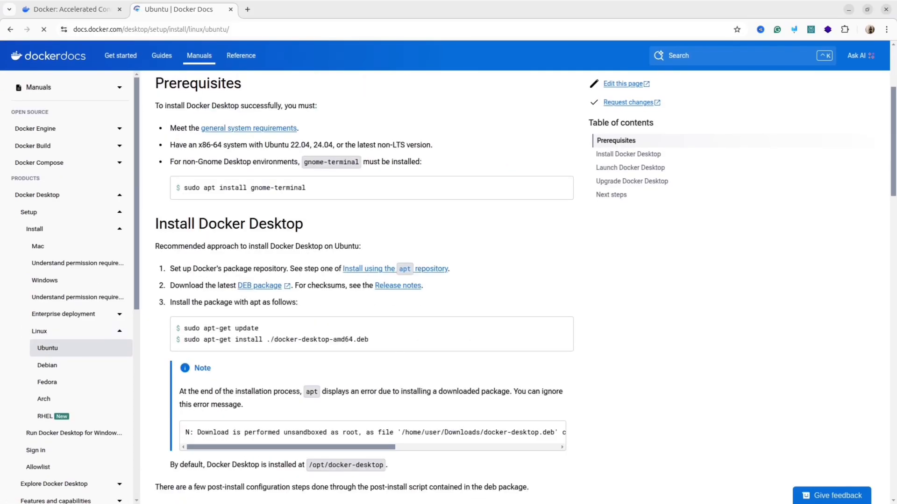
scroll("down", 3)
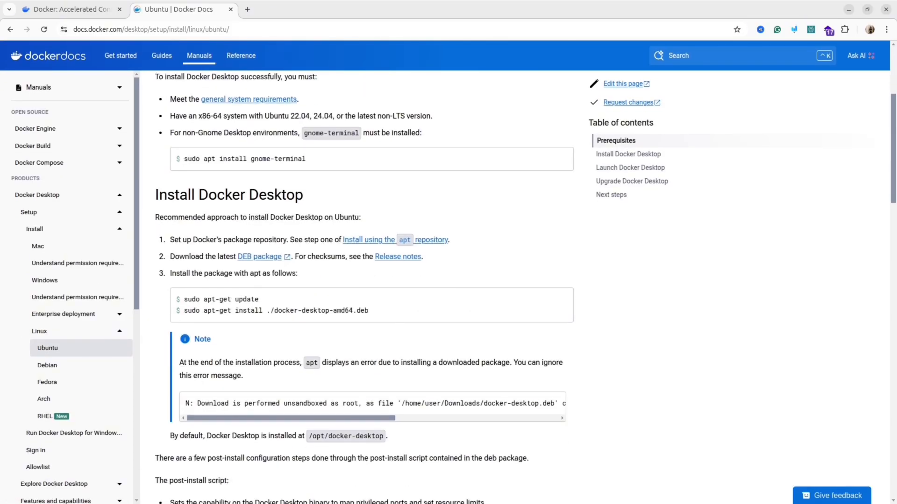
scroll("down", 3)
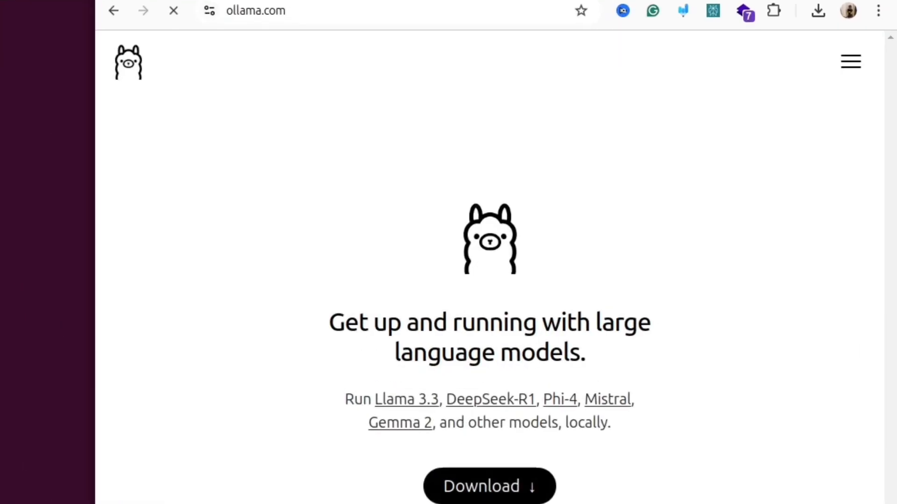
Step: Go to Ollama's download page and select the Linux instructions
left_click(488, 496)
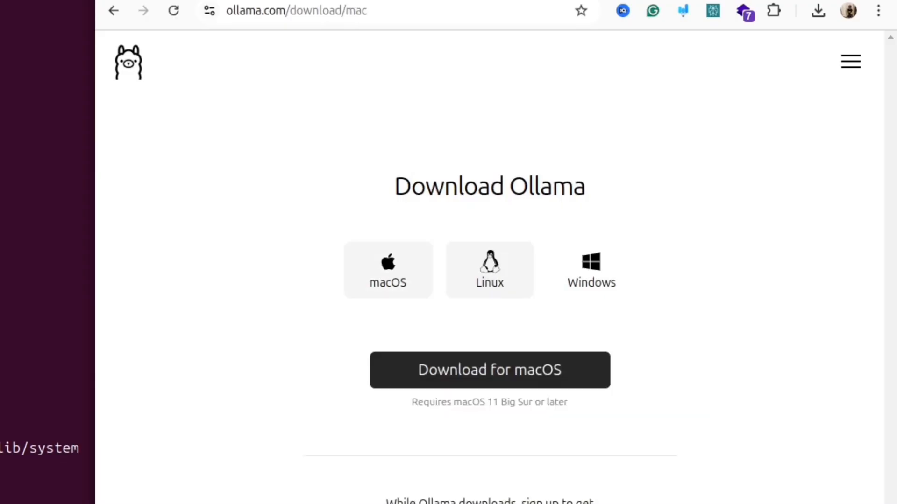
left_click(489, 269)
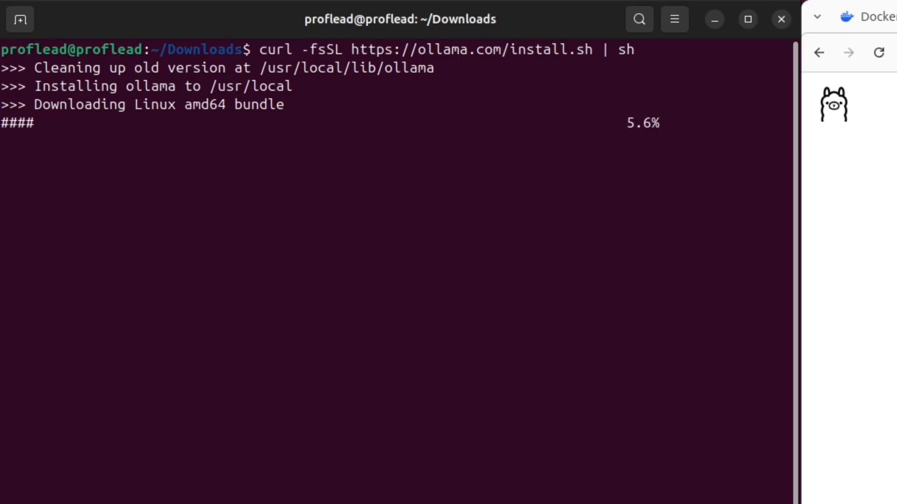
Step: Suspend the running Ollama install script in the terminal with Ctrl+Z
key("ctrl+z")
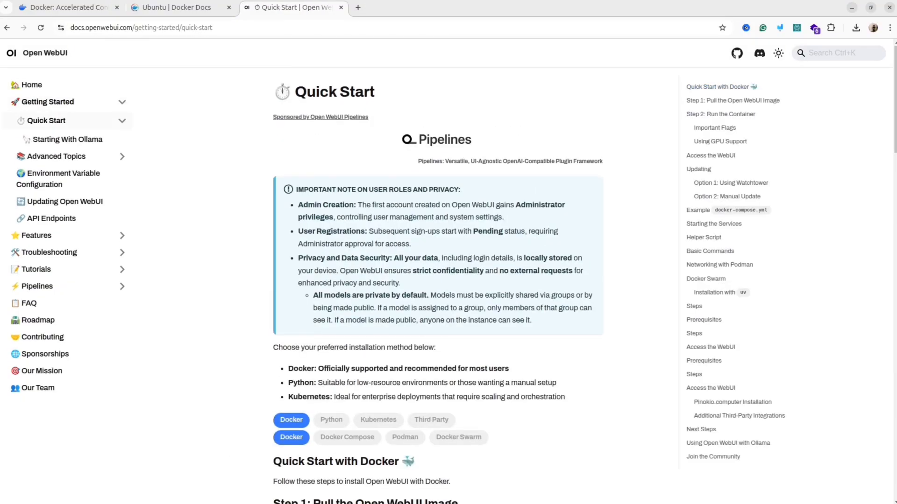
Step: Scroll the Open WebUI Quick Start docs down to the Docker run steps
scroll("down", 3)
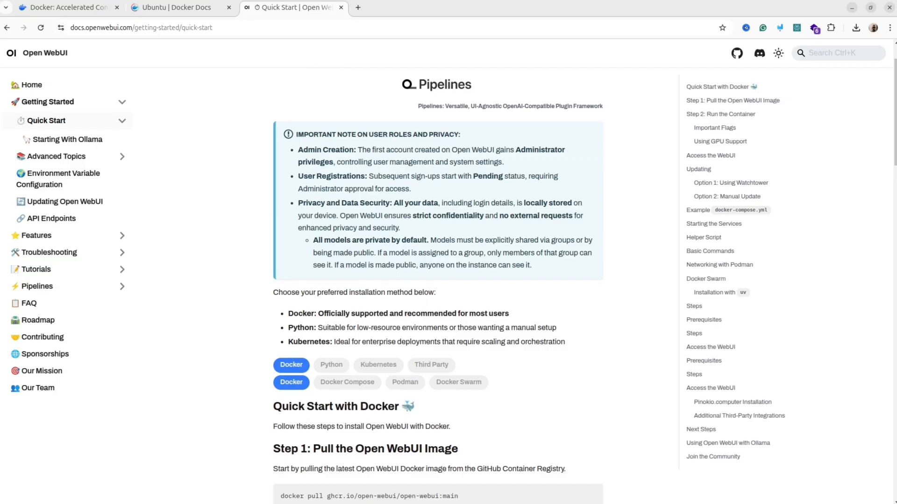
scroll("down", 3)
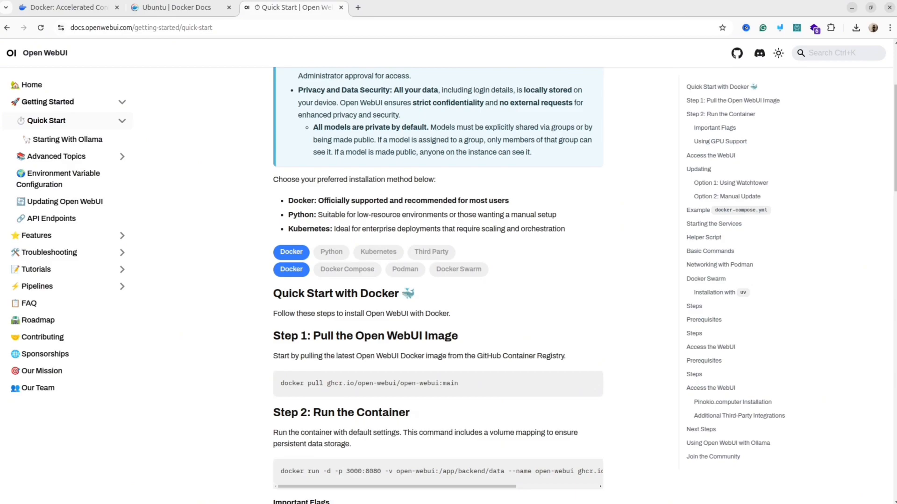
scroll("down", 3)
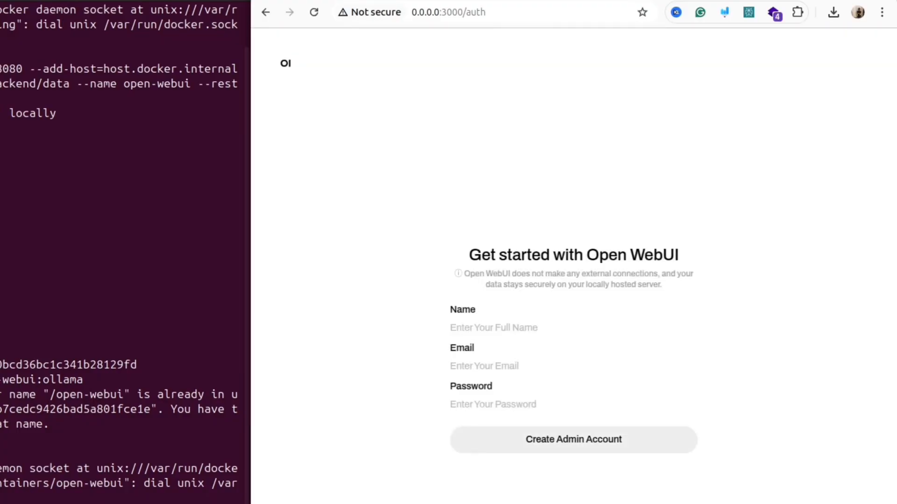
Step: Create the admin account and check the empty model list and chat controls
left_click(573, 439)
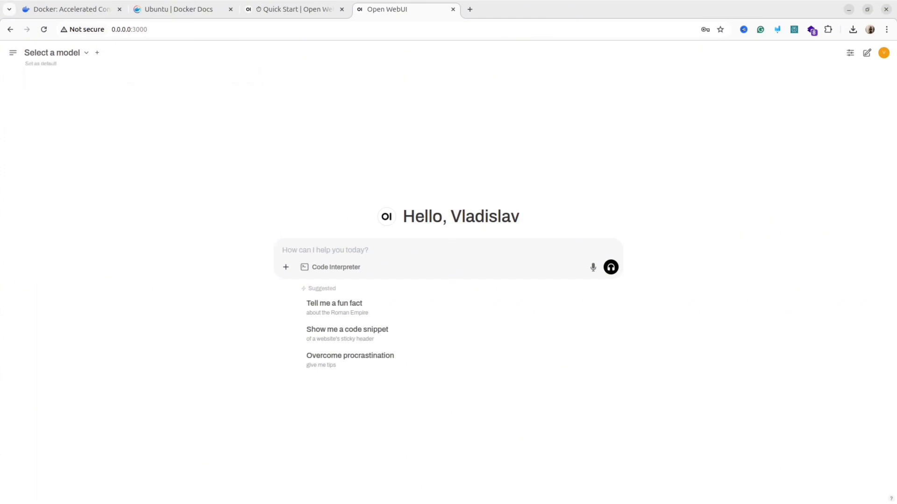
left_click(51, 52)
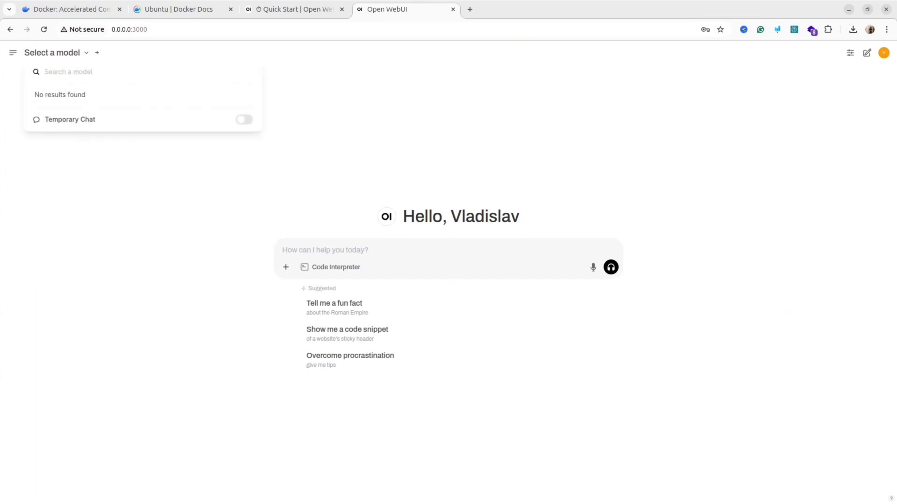
left_click(849, 53)
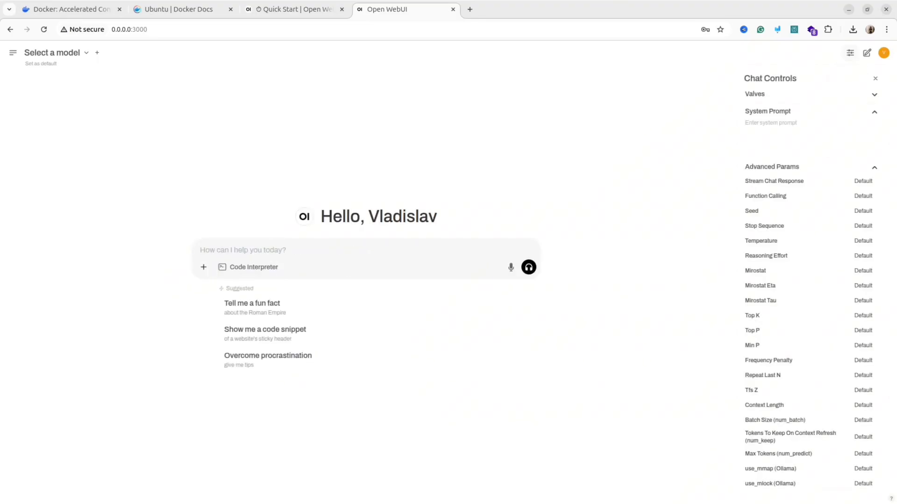
left_click(875, 79)
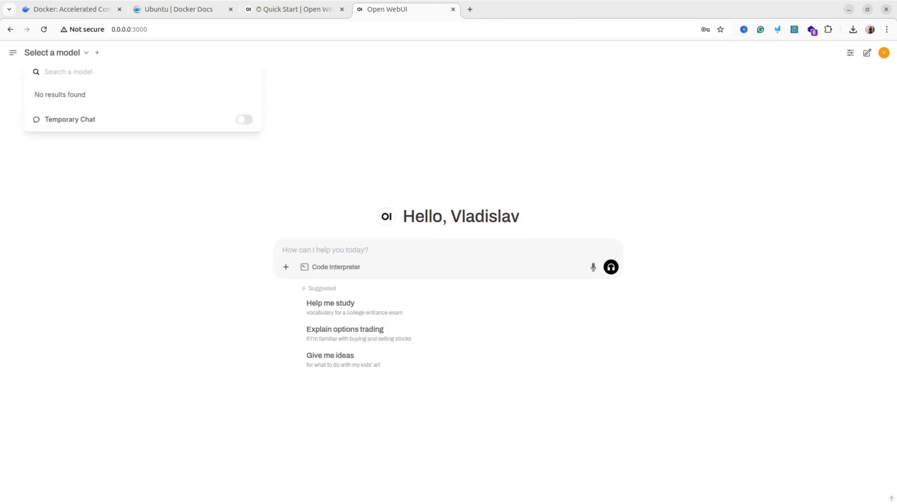
Step: Reach the Admin Panel from the account menu in the sidebar
left_click(13, 53)
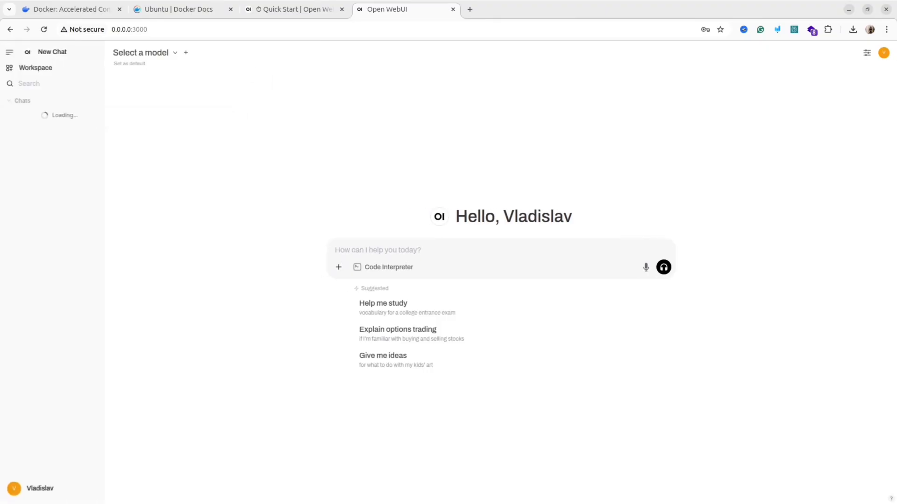
left_click(36, 488)
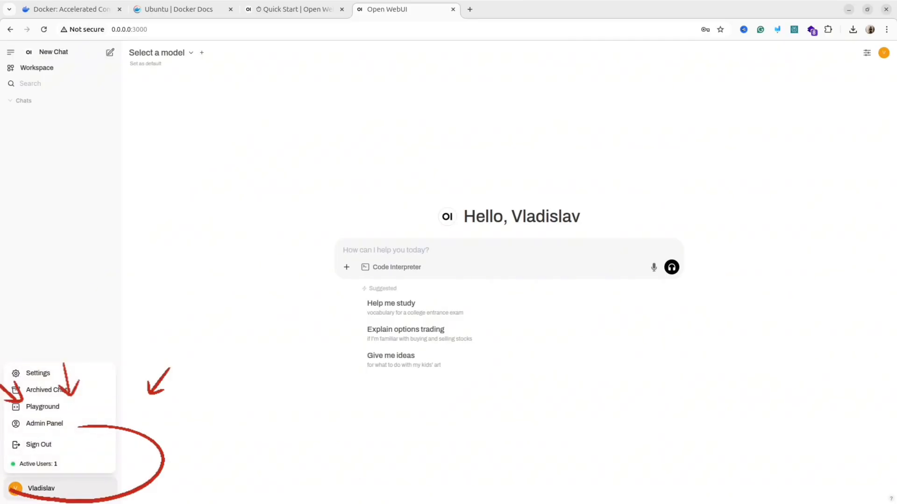
left_click(37, 373)
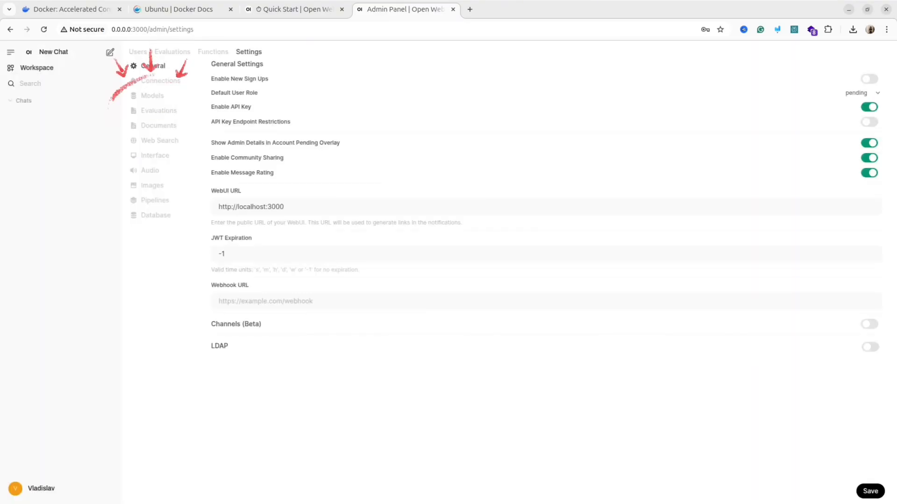
Step: Go to the Models section of admin settings and bring up Manage Models
left_click(152, 95)
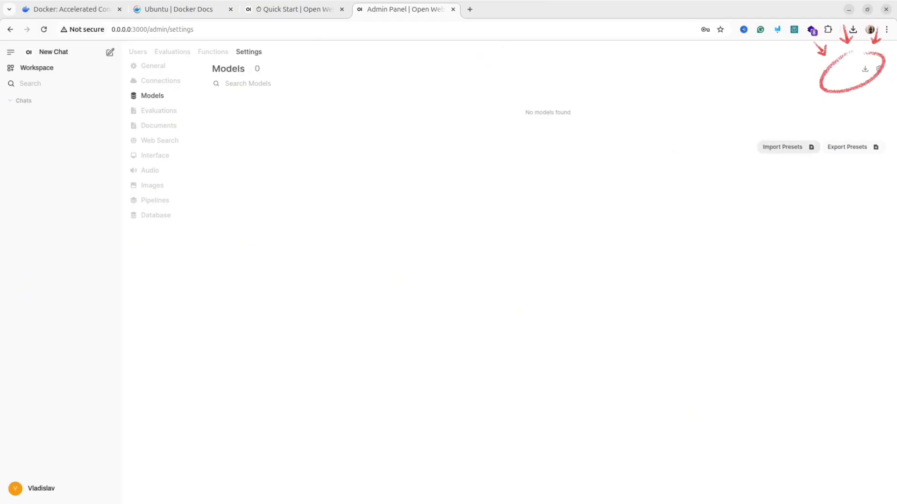
left_click(878, 69)
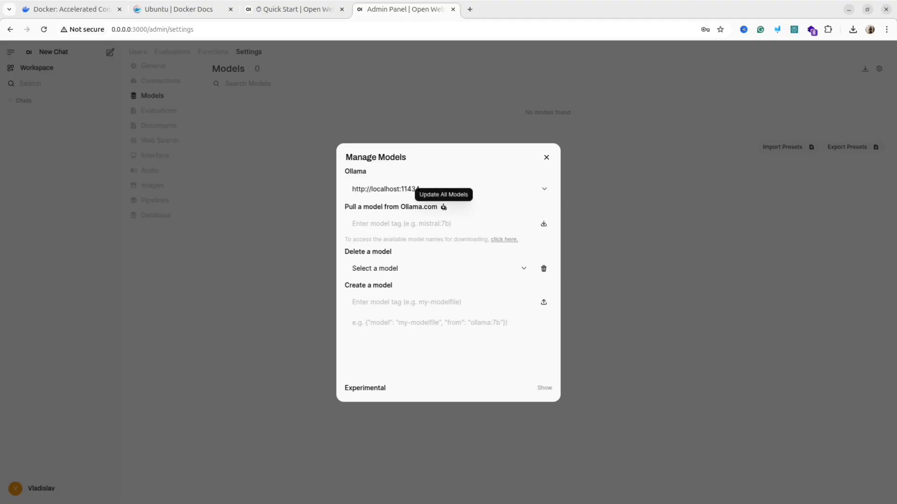
Step: Browse the Ollama library to deepseek-r1, choose the 8b variant, and return to the admin tab
left_click(504, 239)
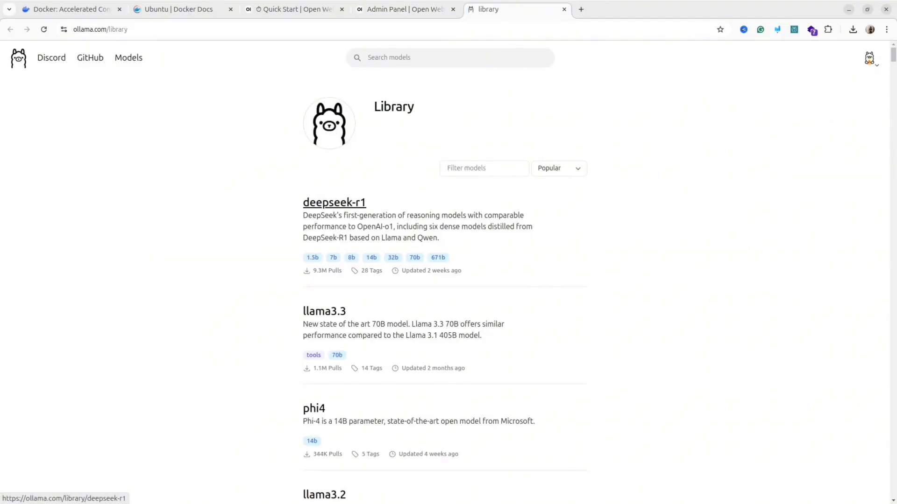
left_click(333, 201)
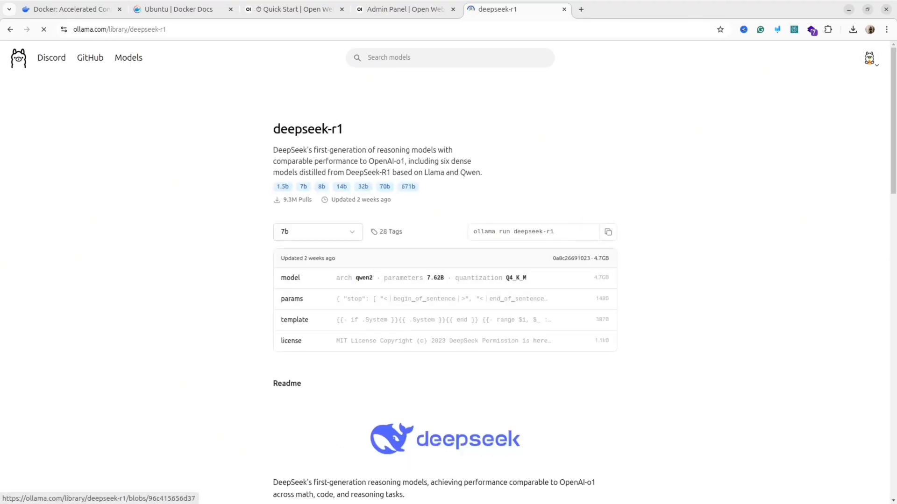
left_click(318, 232)
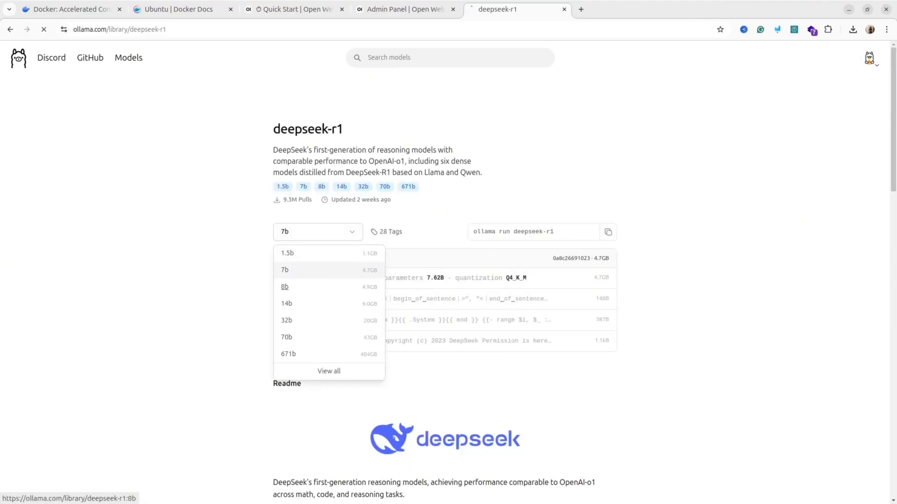
left_click(284, 287)
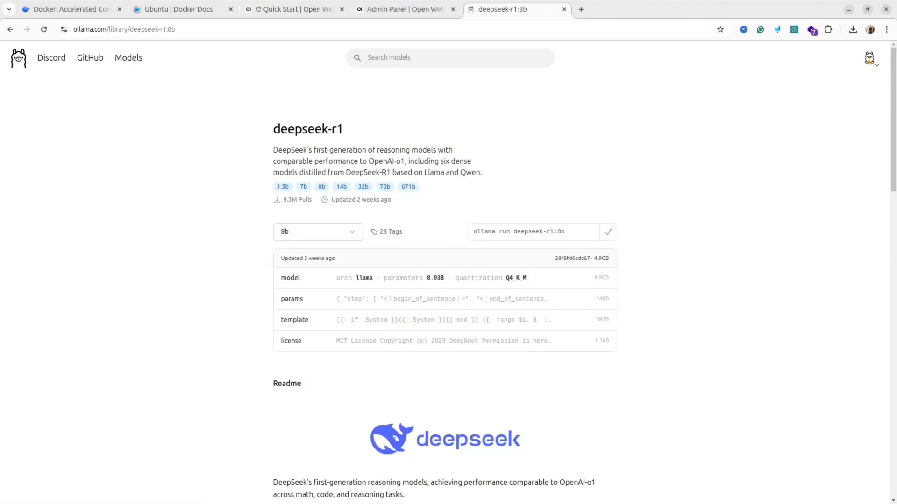
left_click(406, 9)
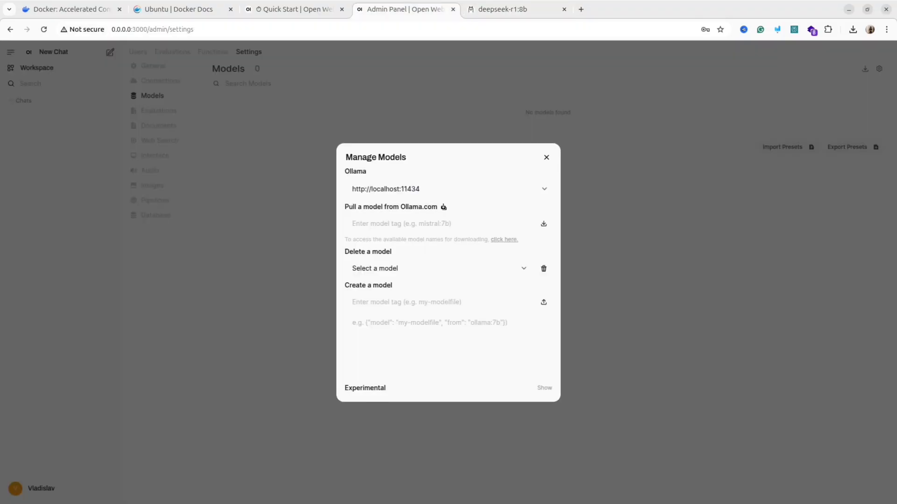
Step: Paste the deepseek-r1:8b tag, pull the model from Ollama.com, and start a new chat with it
right_click(424, 223)
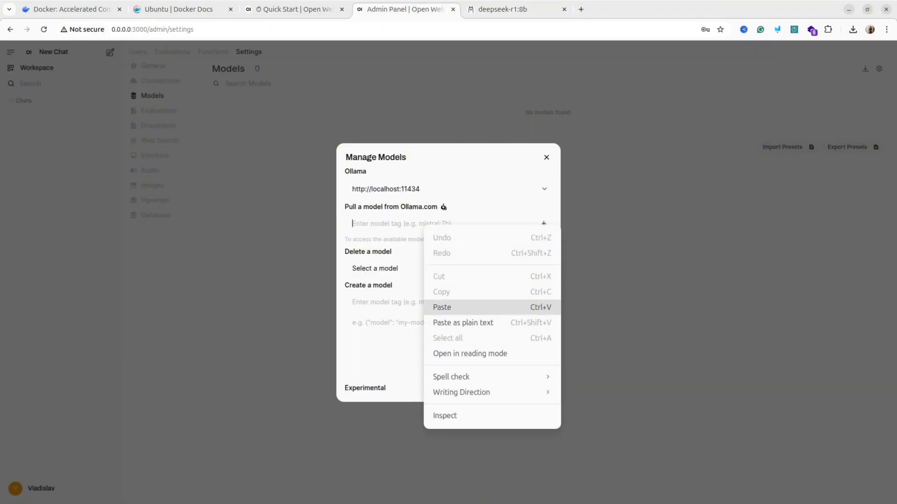
left_click(441, 308)
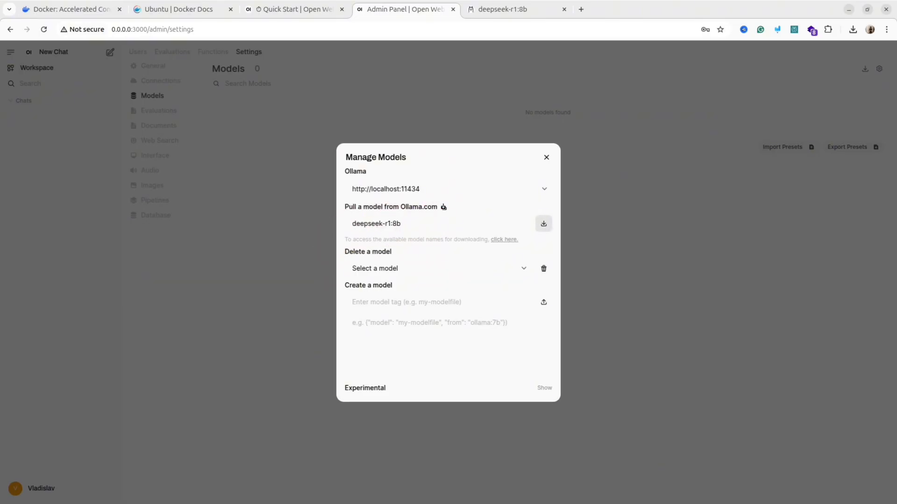
left_click(544, 223)
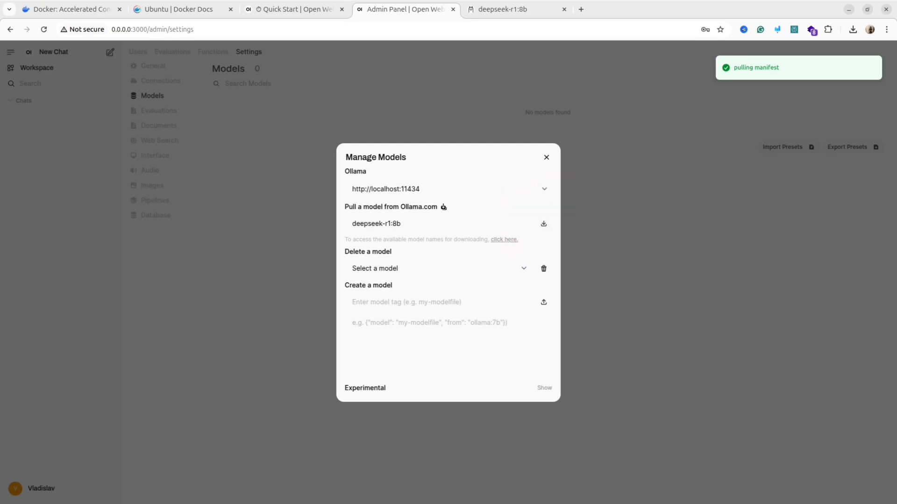
left_click(544, 224)
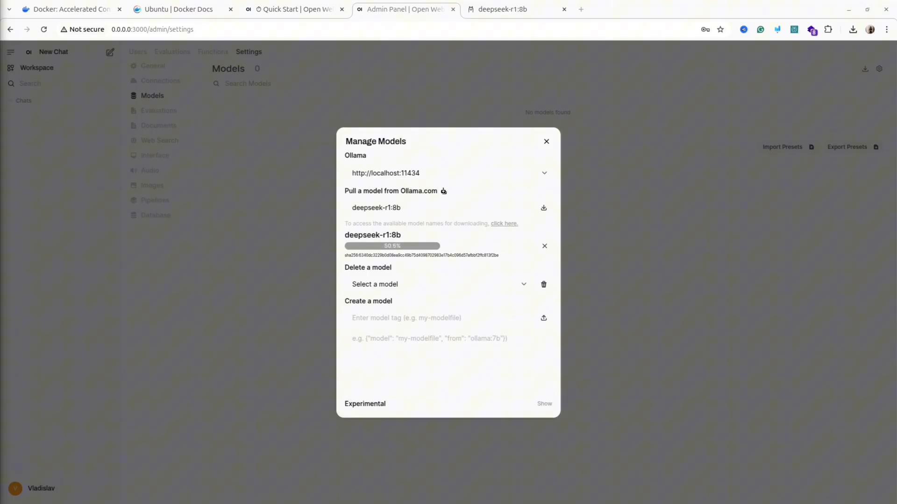
left_click(546, 141)
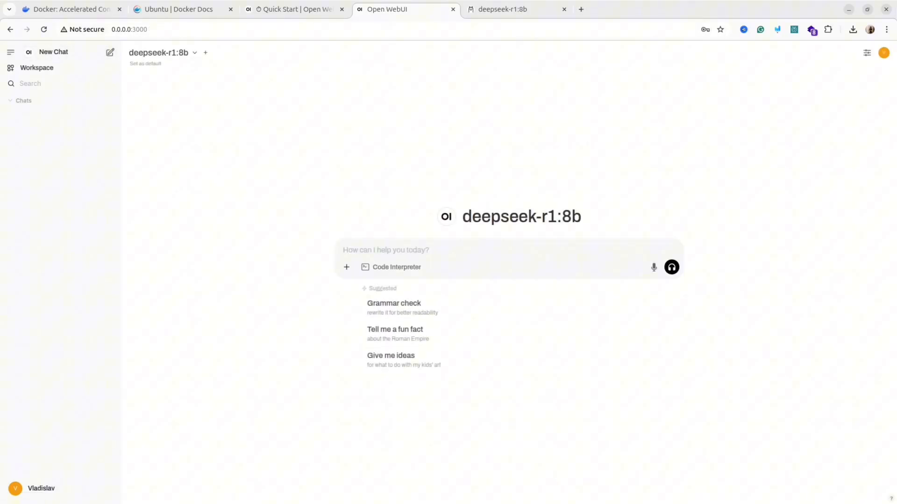
Step: Send the greeting 'Hi' to deepseek-r1:8b in the new chat
left_click(161, 52)
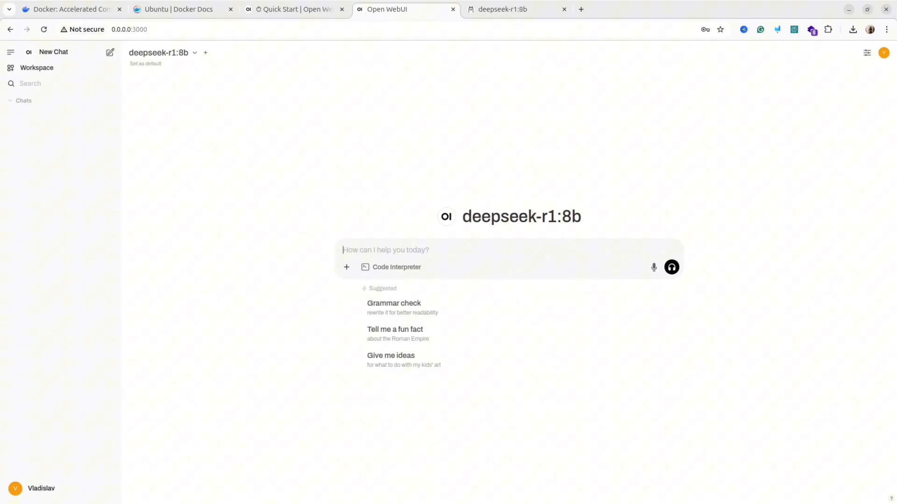
type("Hi")
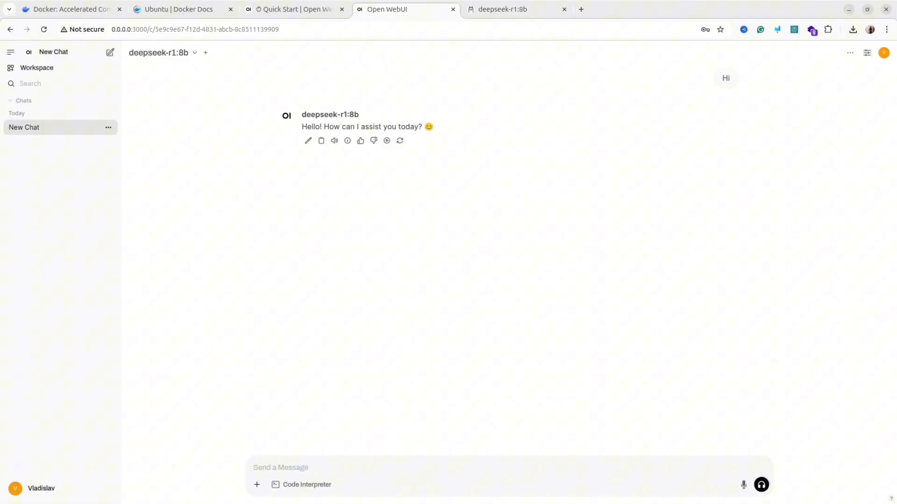
left_click(256, 485)
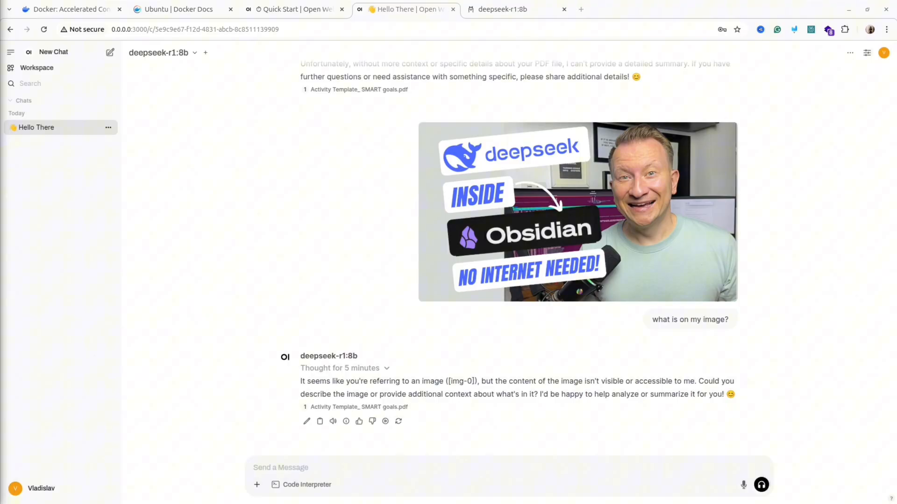
Step: Ask the model to 'write for me an example of linked' list class in Python
type("write for me an example of linked")
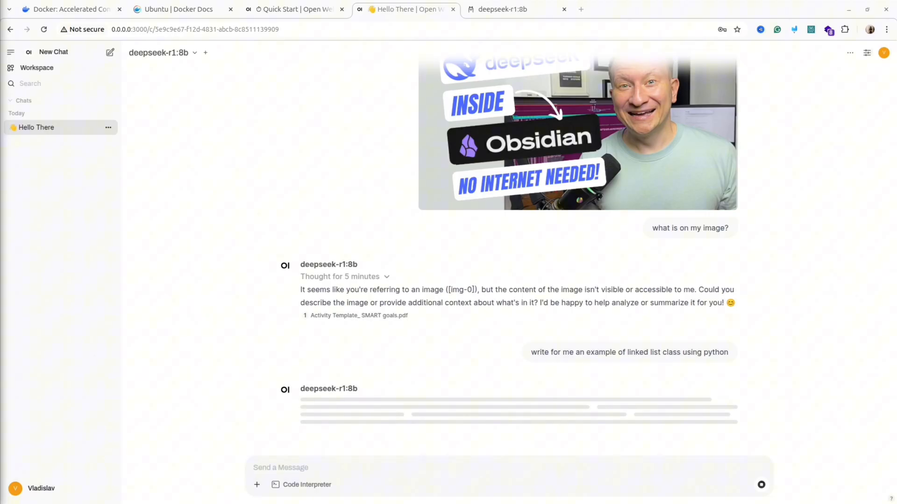
Step: Scroll down to follow deepseek-r1:8b's streaming Python LinkedList class answer
scroll("down", 3)
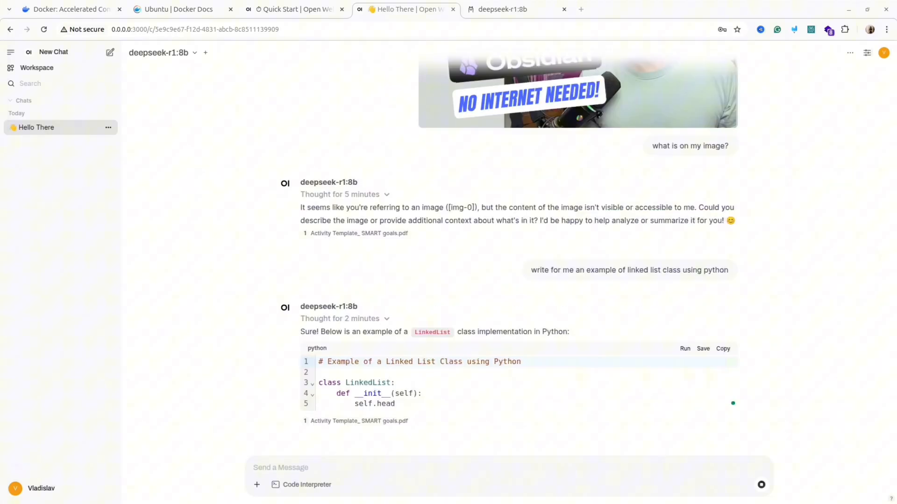